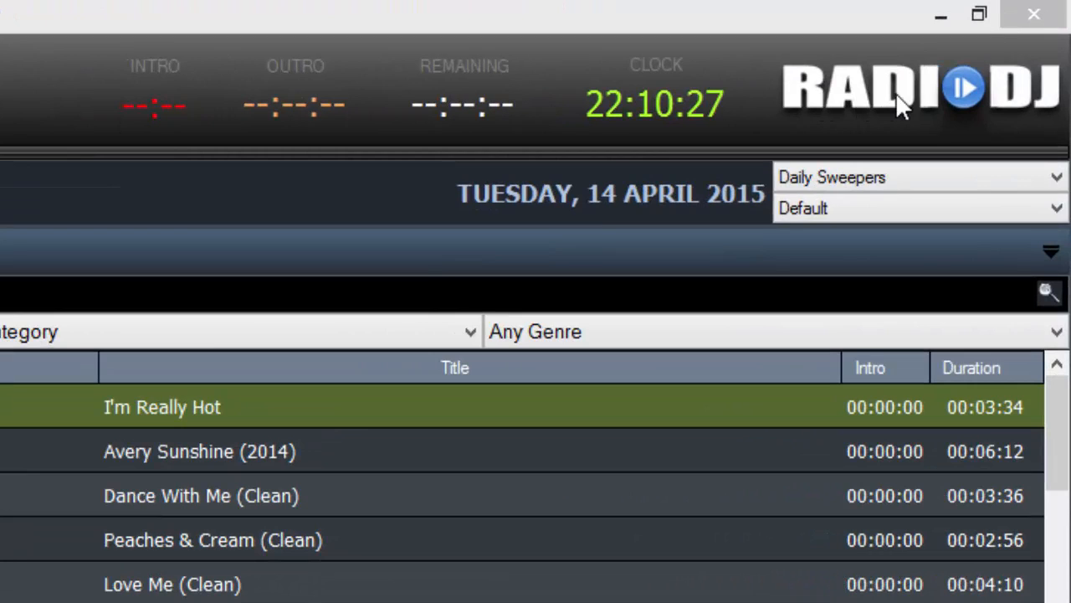
mouse_move(891, 101)
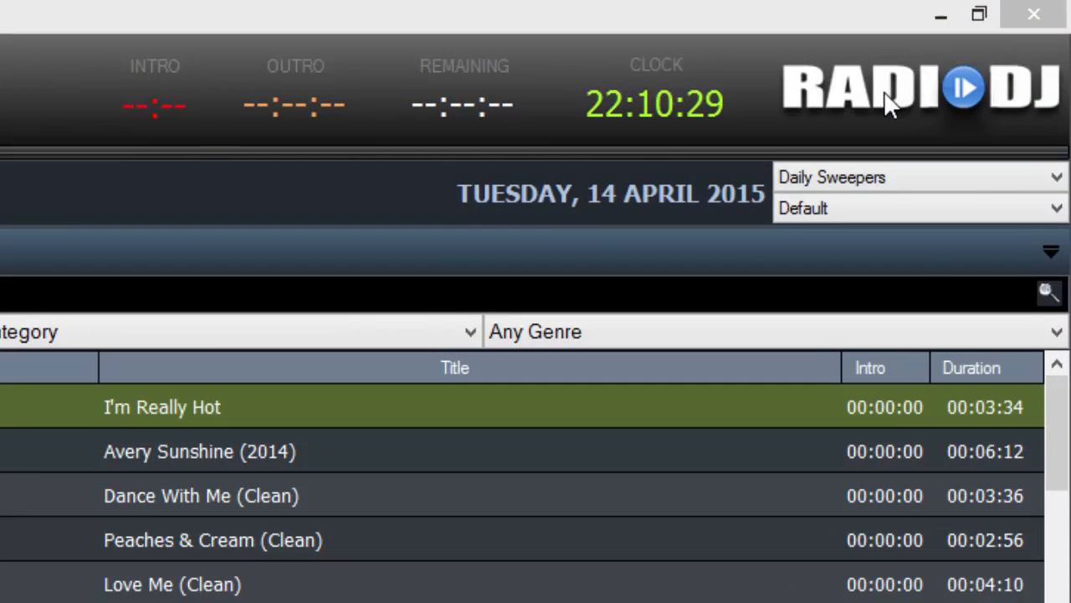
mouse_move(879, 117)
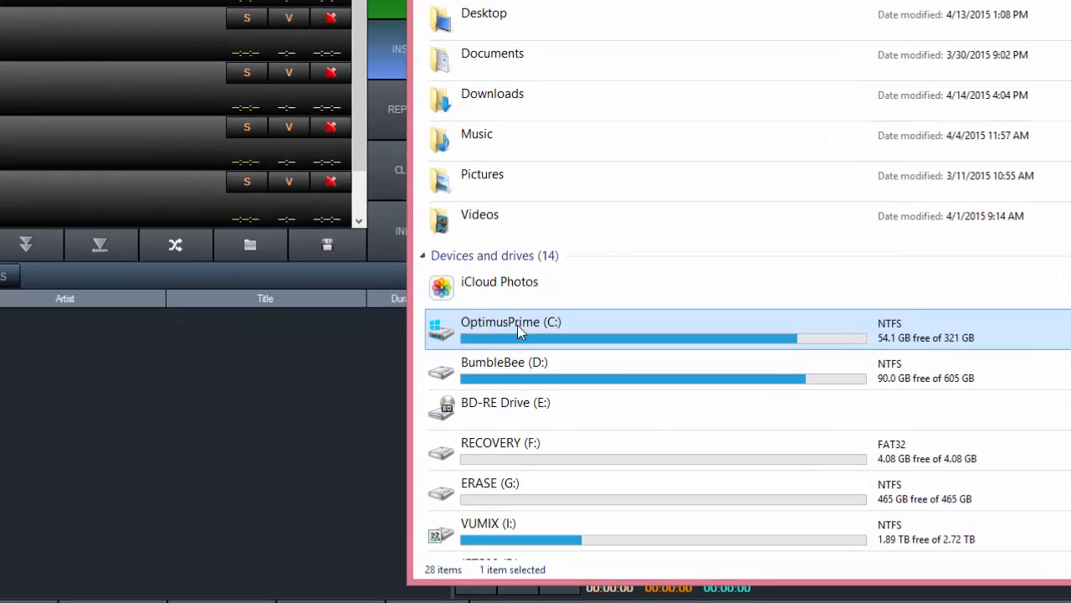
Step: Open drive C: and scroll to the RadioDJ install folder containing logo.png
double_click(510, 329)
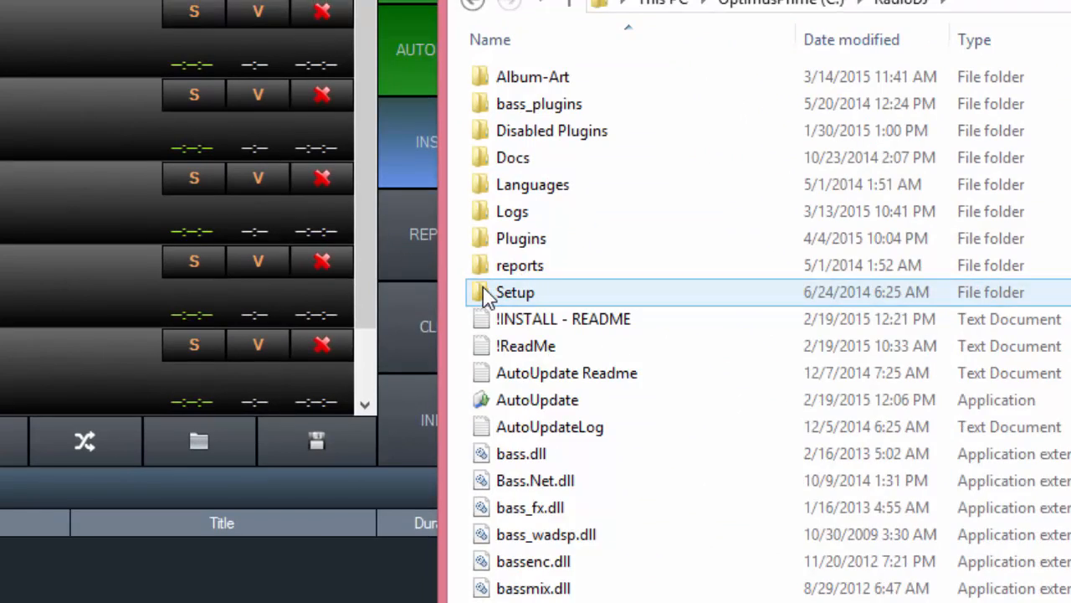
scroll(down, 3)
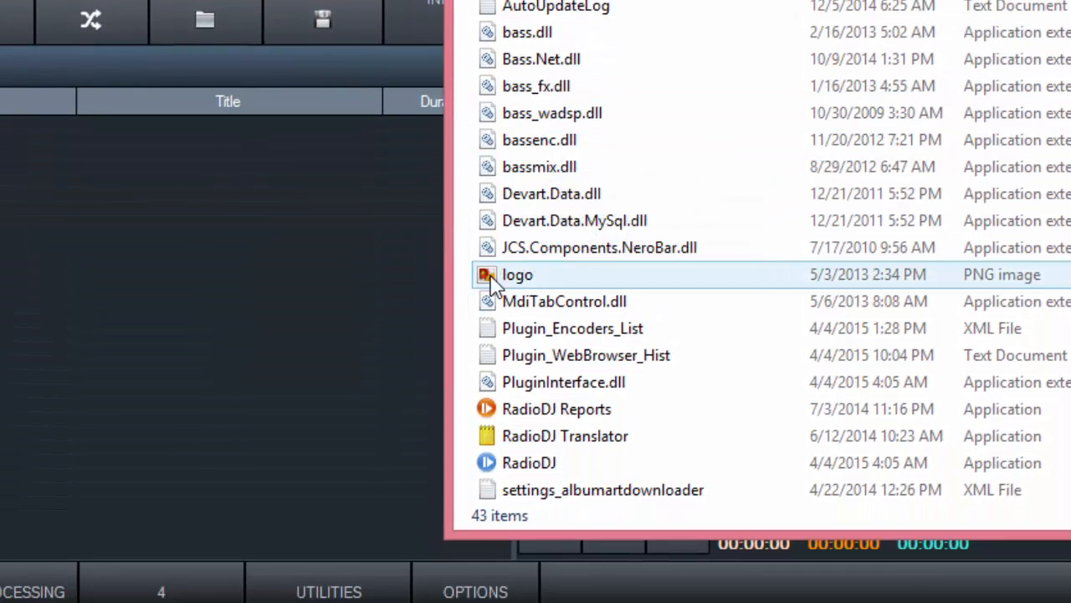
mouse_move(1023, 284)
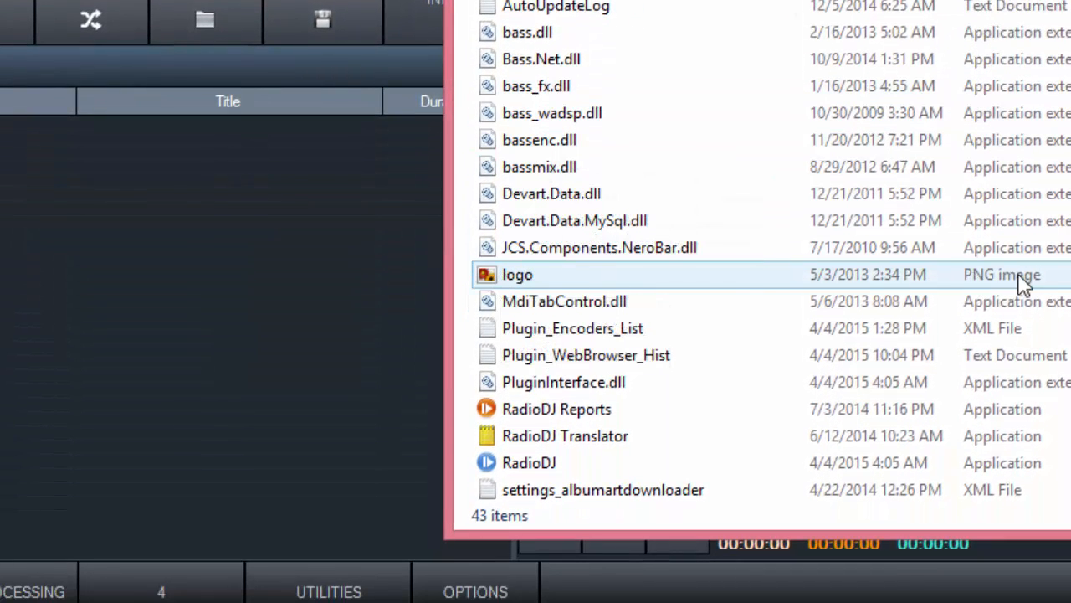
mouse_move(517, 275)
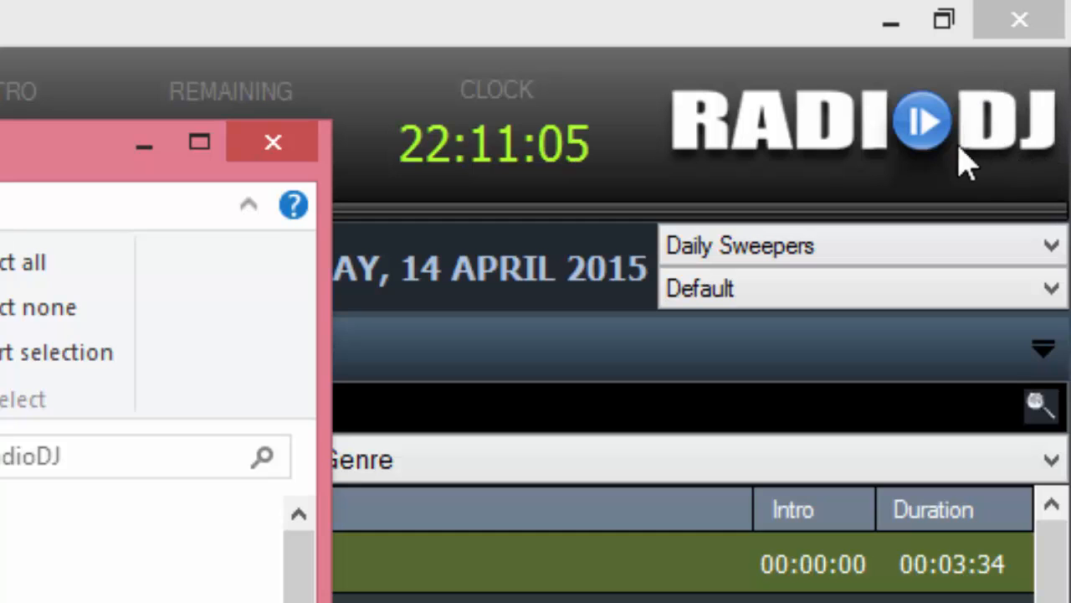
mouse_move(628, 167)
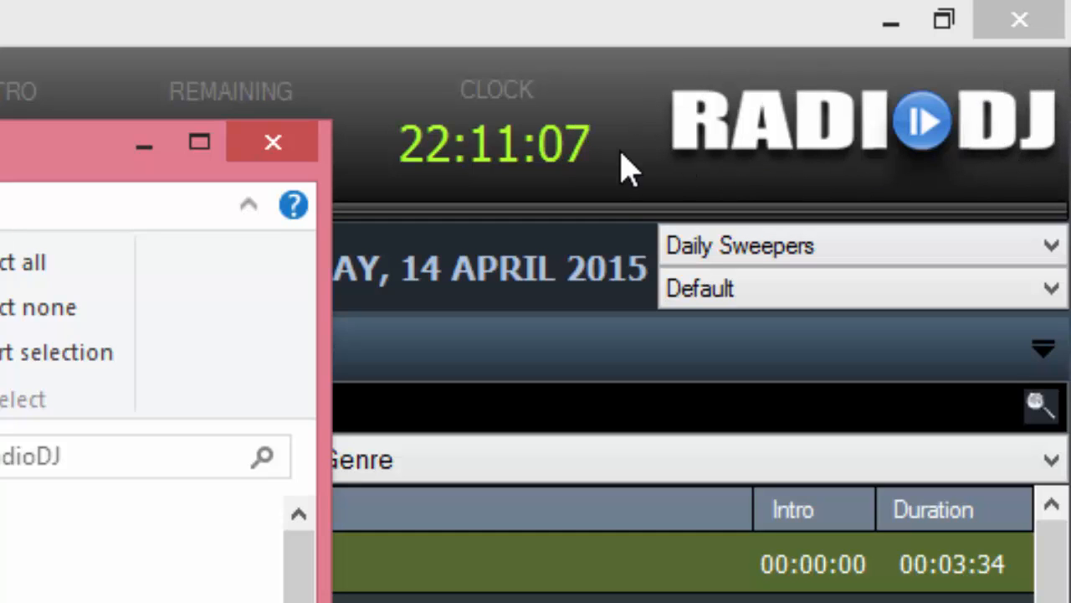
mouse_move(678, 201)
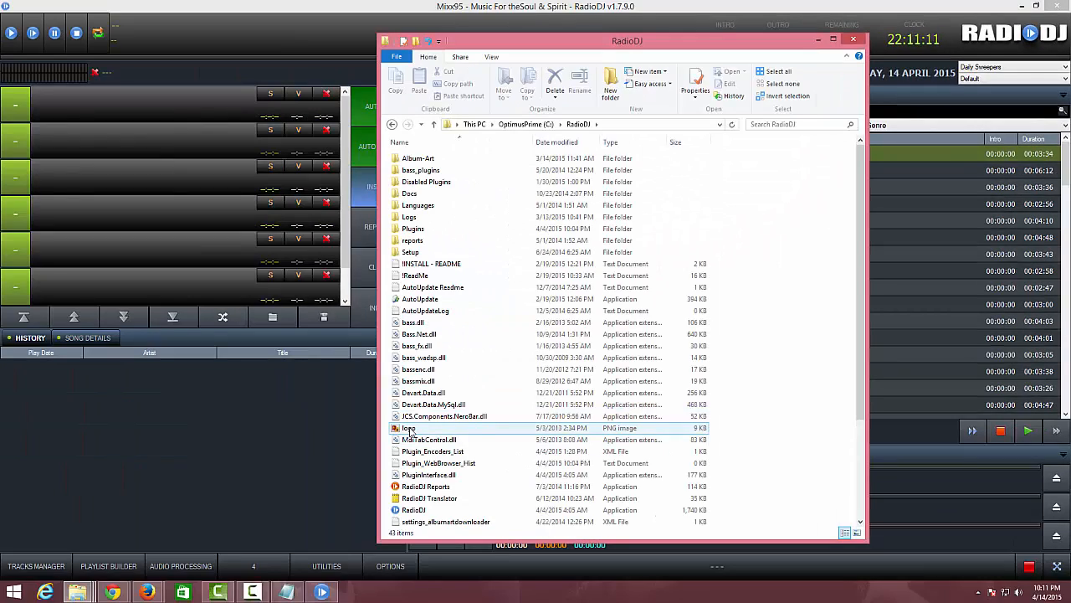
mouse_move(409, 429)
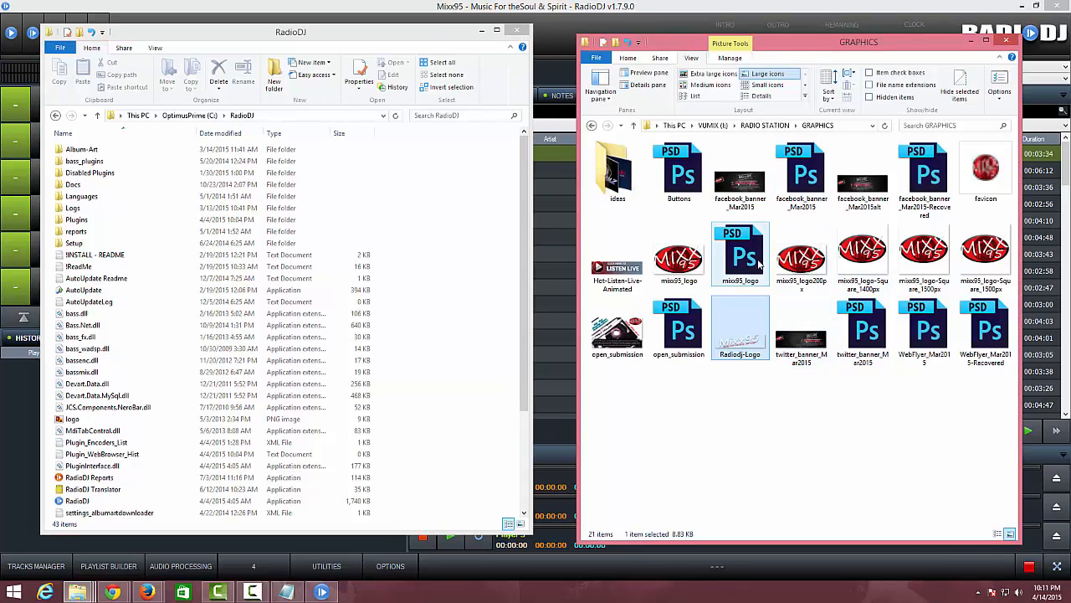
Step: Show the GRAPHICS folder with the Mixx95 Radiodj-Logo PNG in a second window
click(862, 251)
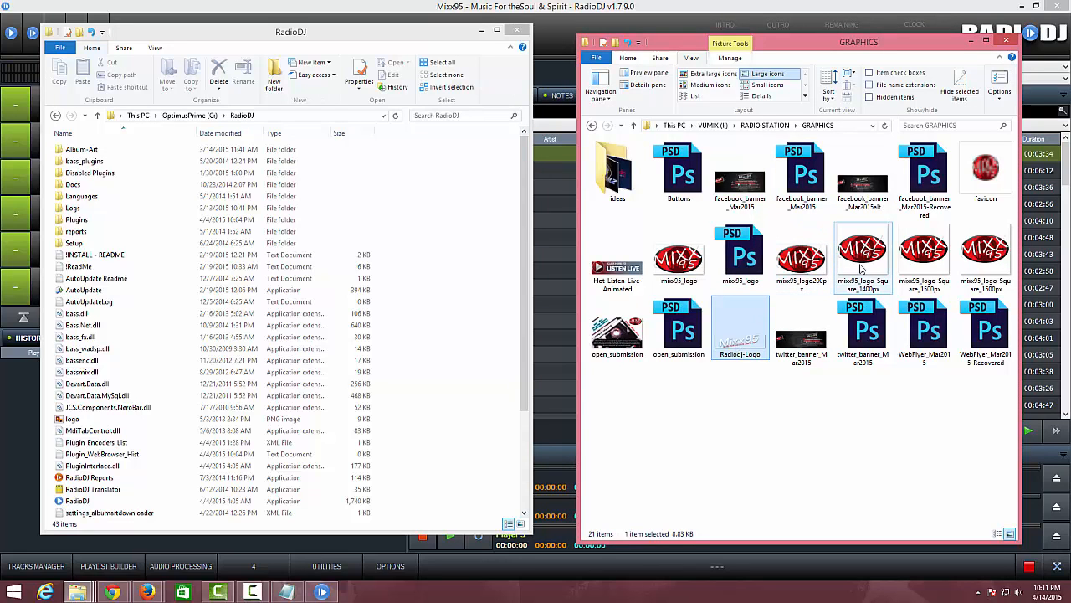
mouse_move(862, 260)
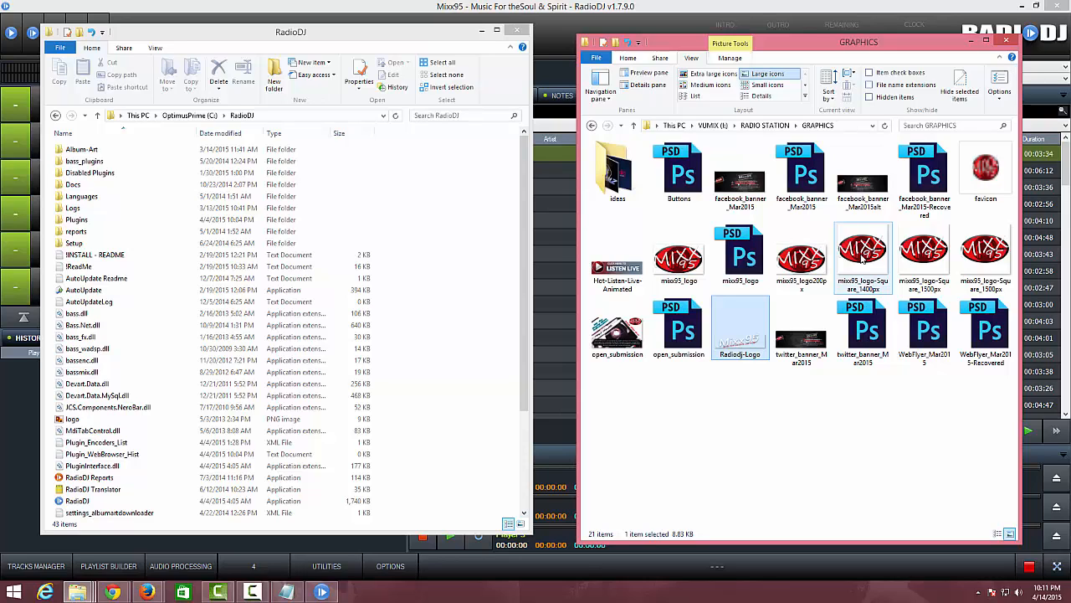
mouse_move(862, 251)
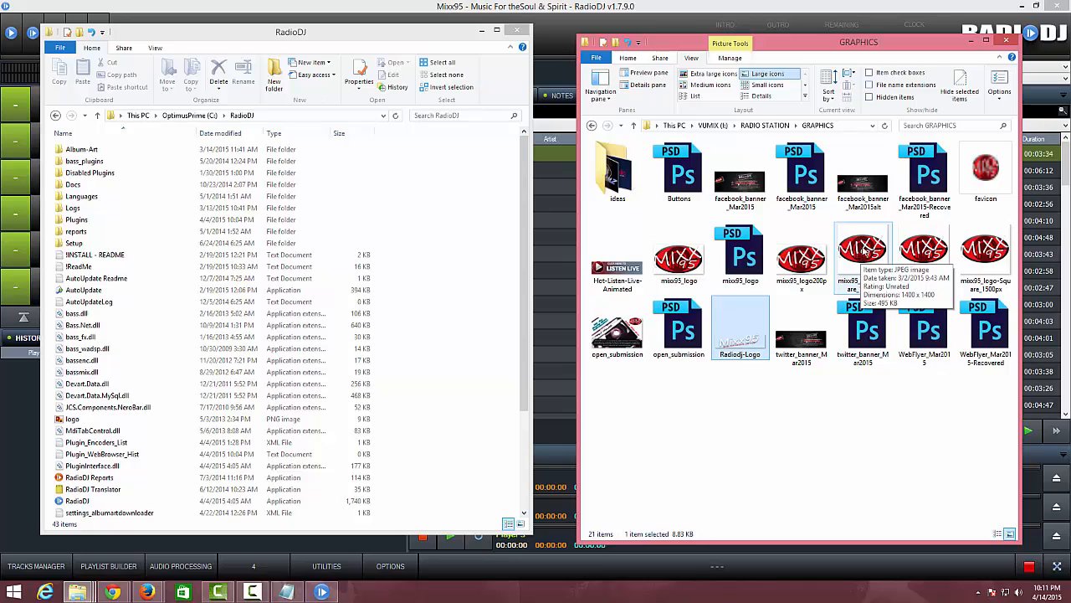
mouse_move(749, 350)
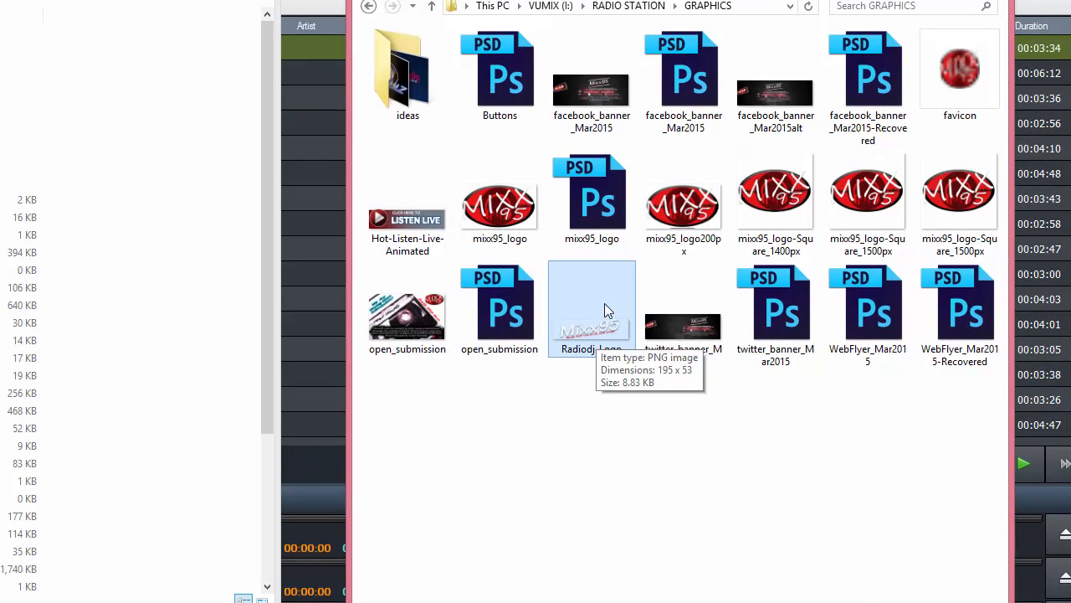
mouse_move(590, 346)
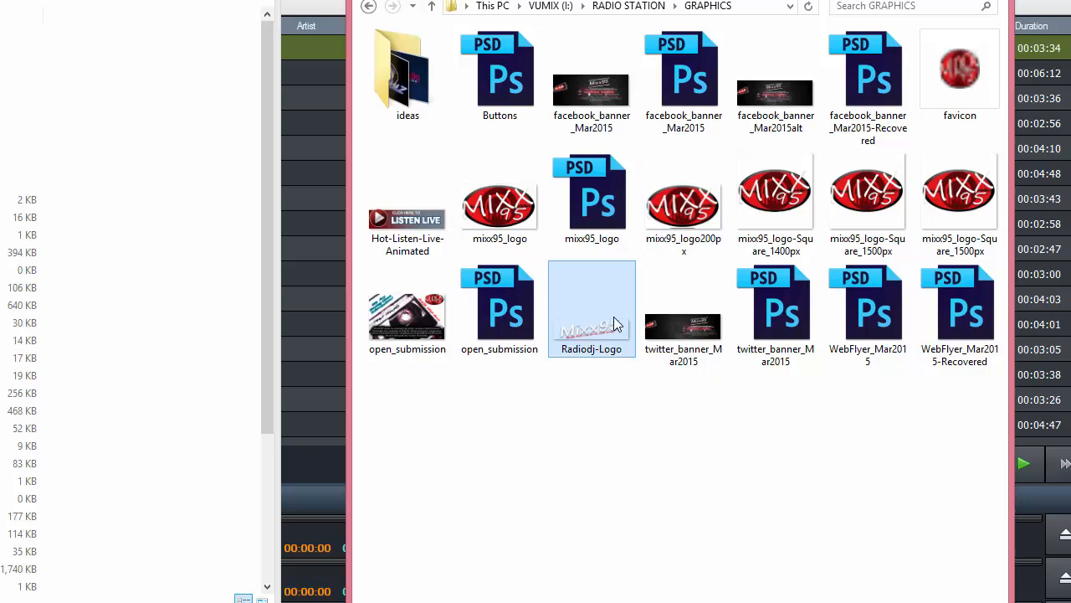
mouse_move(611, 326)
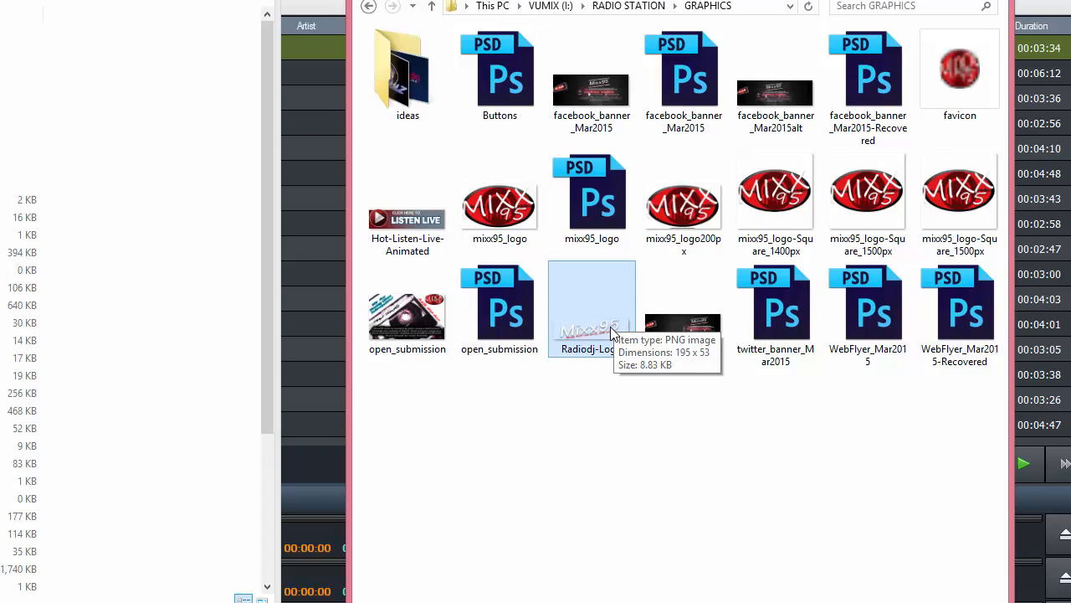
mouse_move(607, 337)
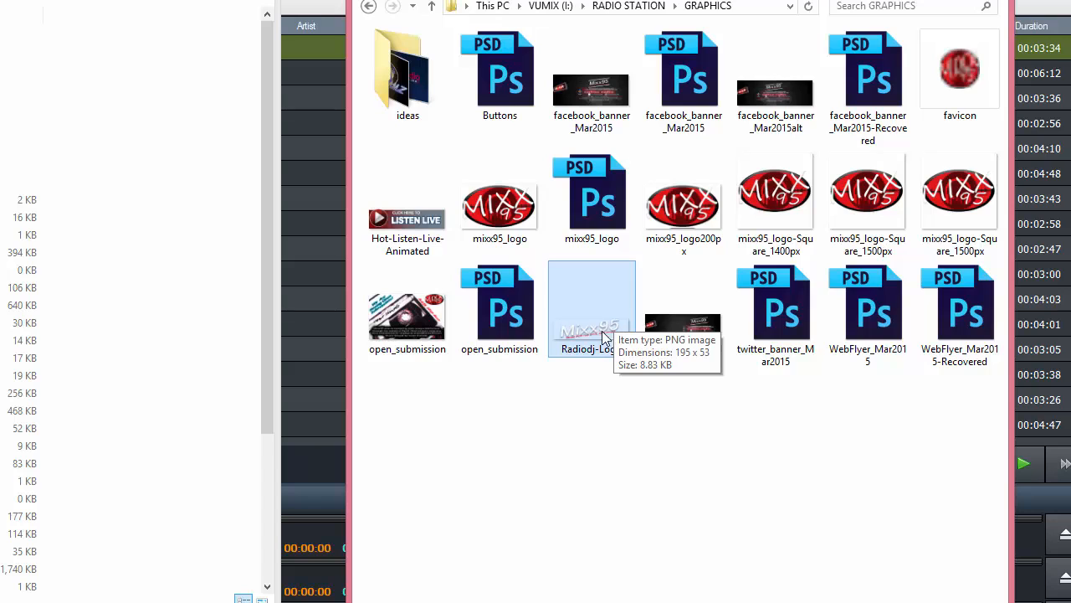
mouse_move(596, 326)
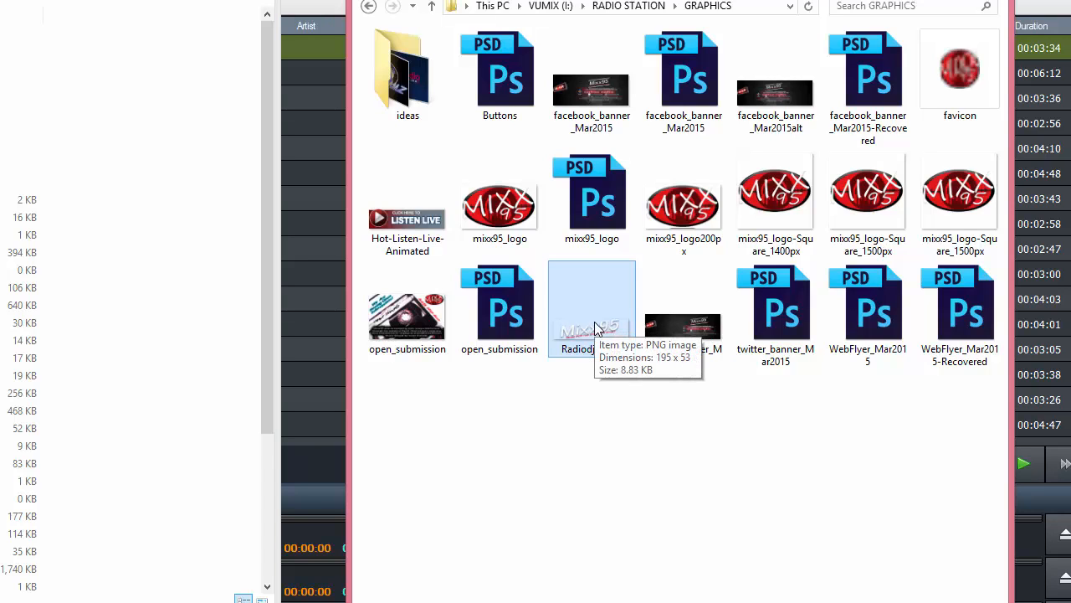
Step: Duplicate the Radiodj-Logo image and rename the copy to 'logo'
right_click(592, 327)
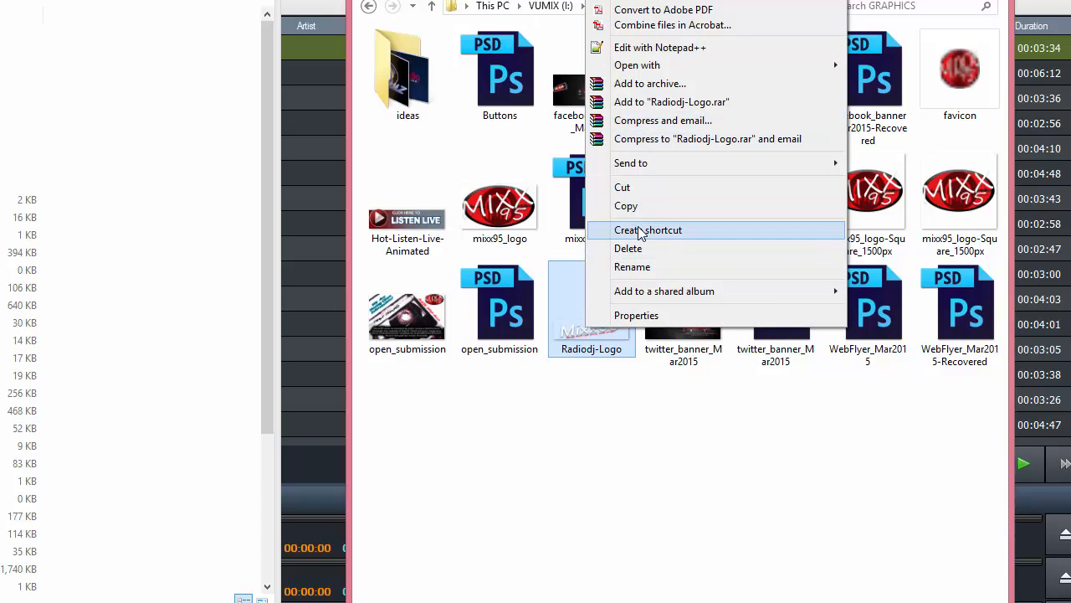
click(575, 399)
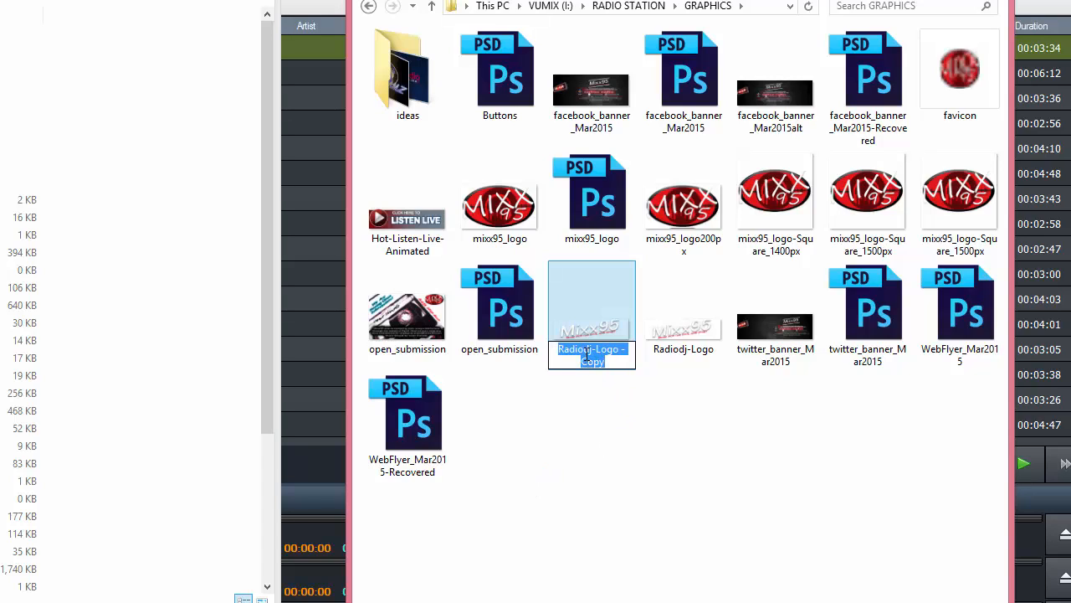
text(logo)
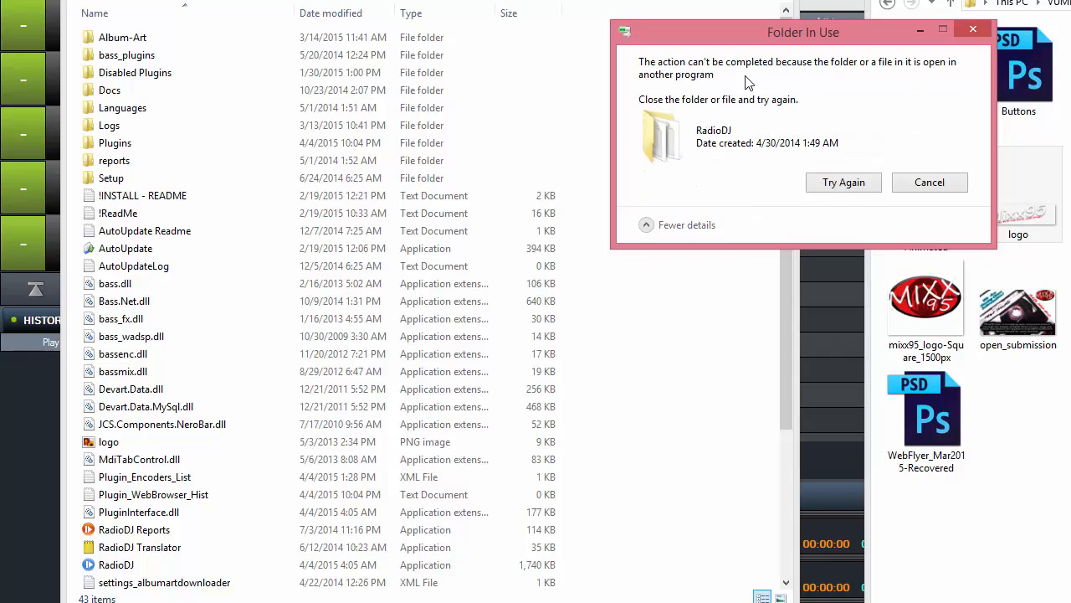
mouse_move(929, 181)
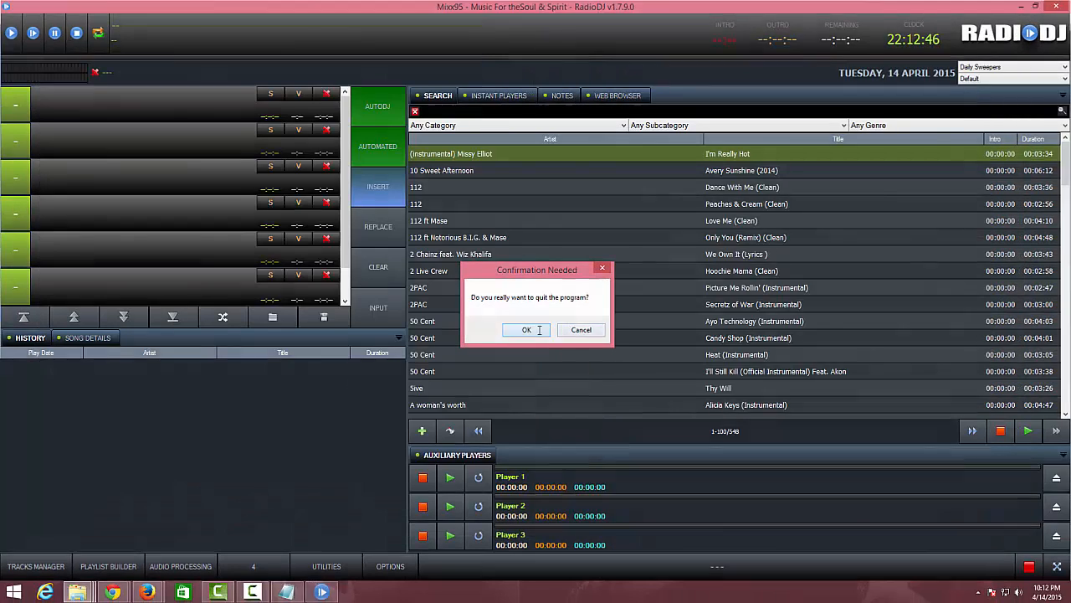
Step: Quit RadioDJ so the Mixx95 logo can replace logo.png in C:\RadioDJ
click(526, 329)
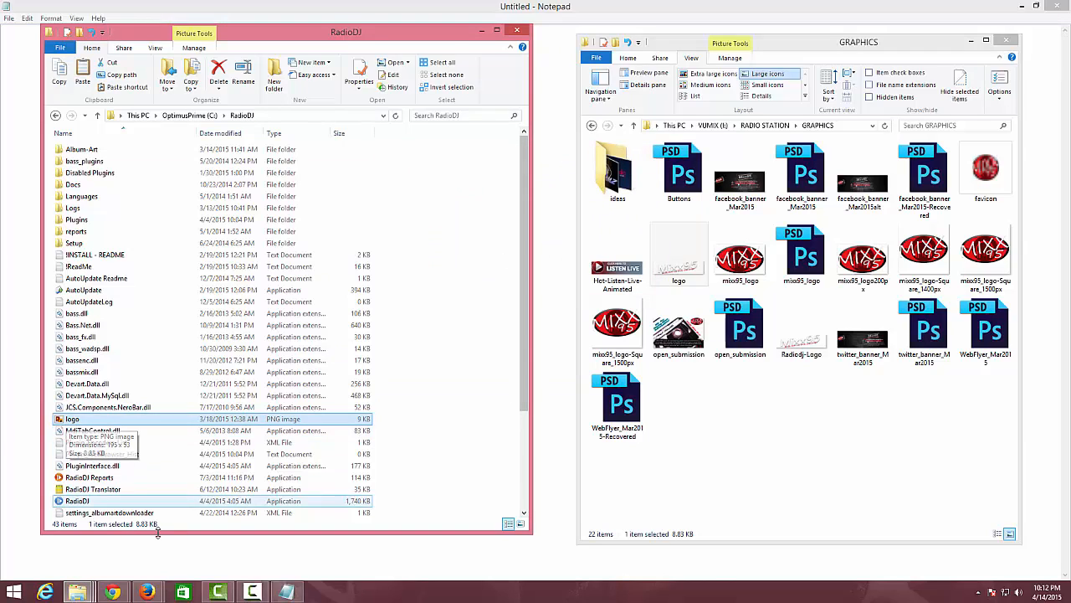
Step: Relaunch RadioDJ from the Start screen and bring its main window forward
key(Super)
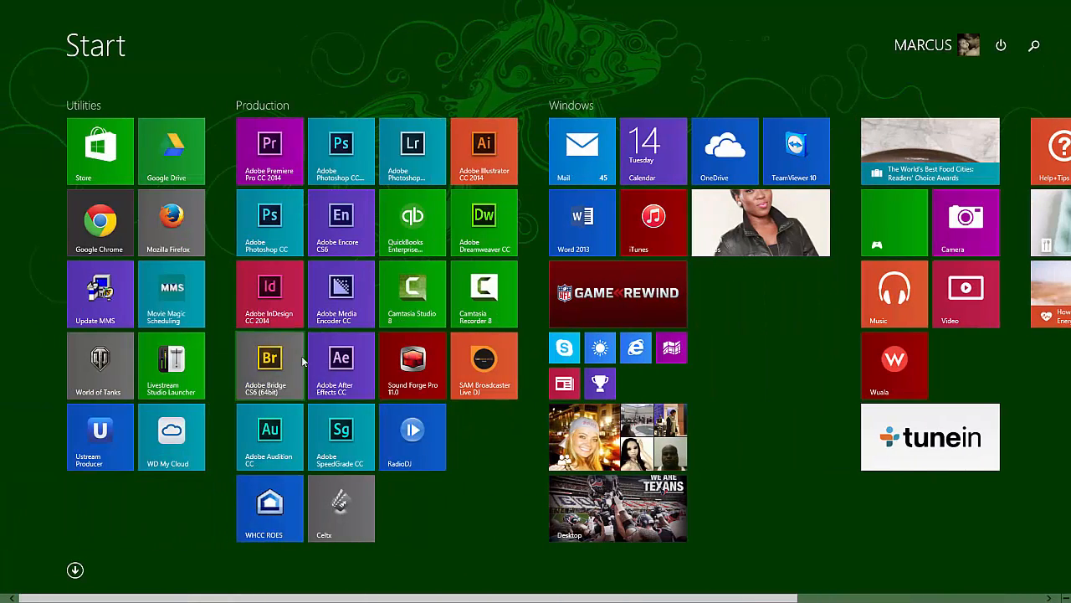
mouse_move(412, 435)
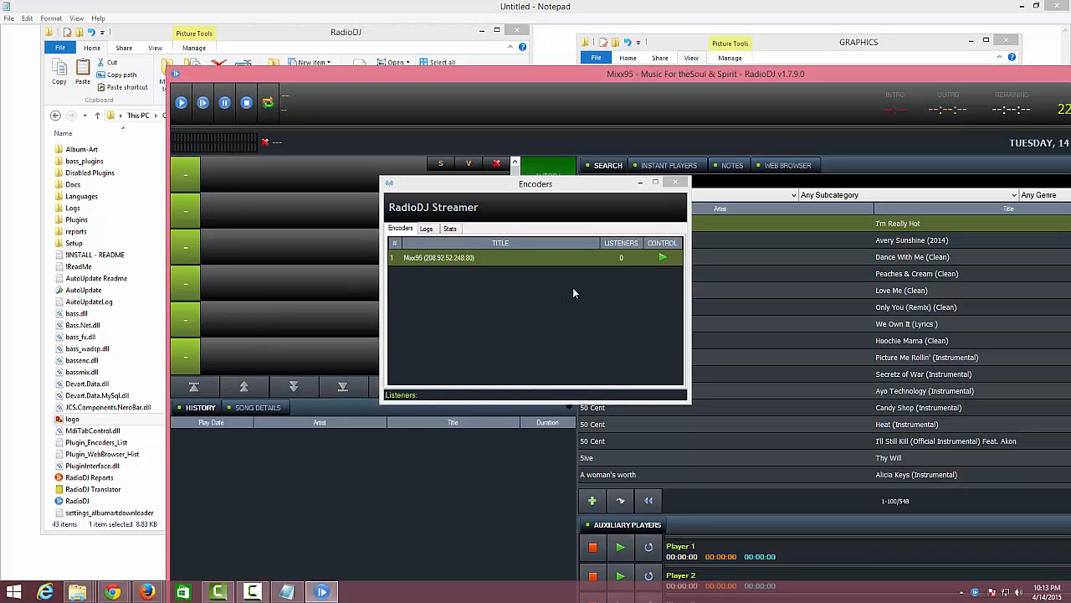
click(675, 182)
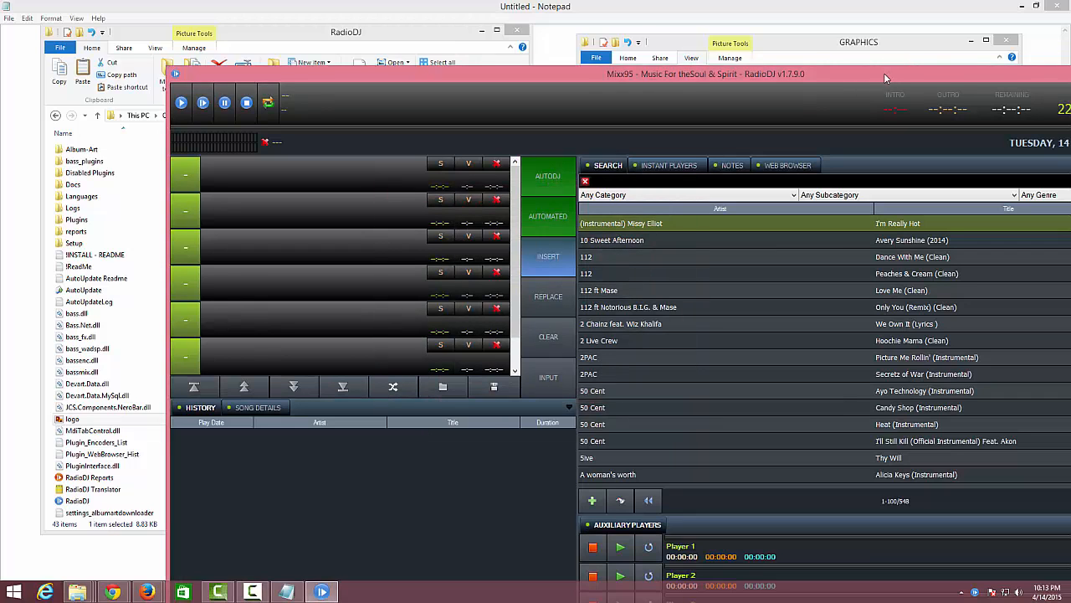